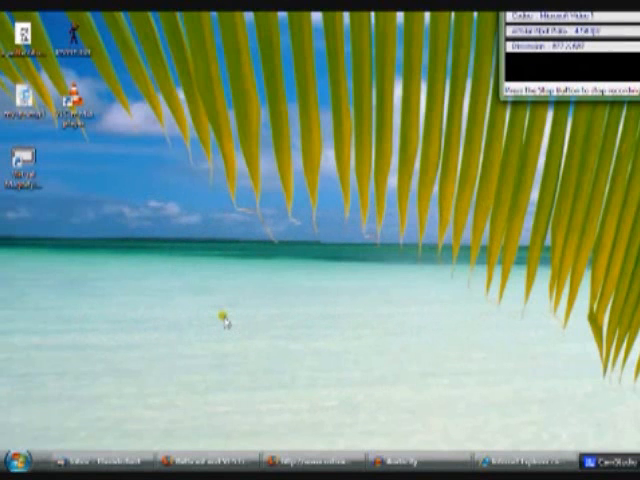
Search 'Windows' from the Start Menu and launch Windows Update.
click(25, 460)
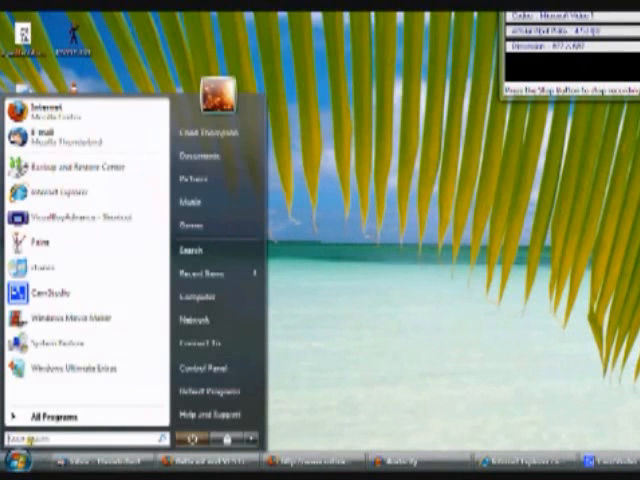
text(Windows)
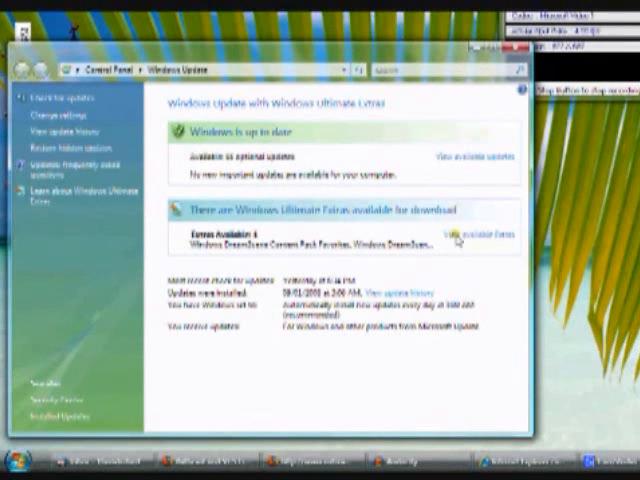
Show the available Ultimate Extras and language packs via 'View available Extras'.
click(475, 234)
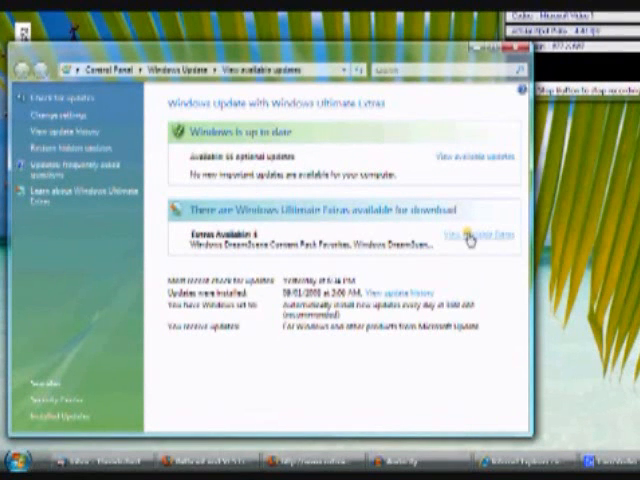
click(477, 234)
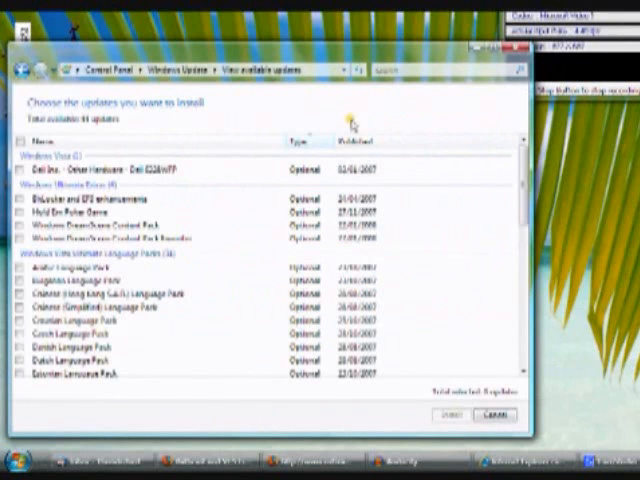
mouse_move(30, 258)
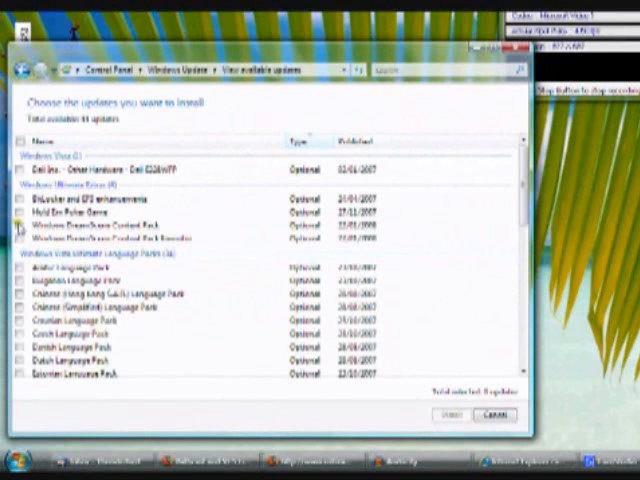
Select BitLocker and EFS enhancements and the DreamScene packs, and start installing.
click(21, 226)
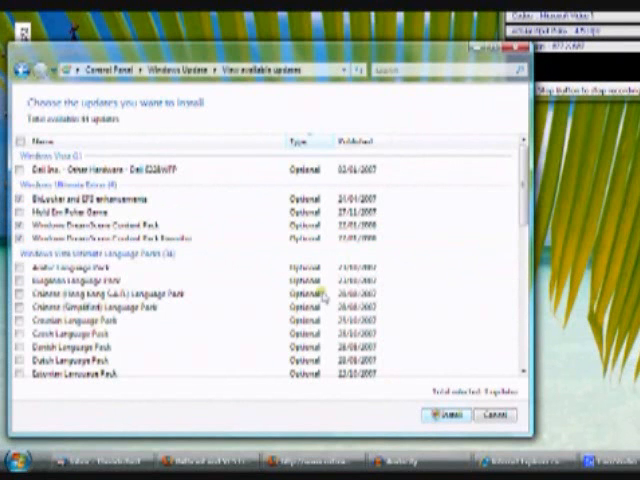
click(444, 415)
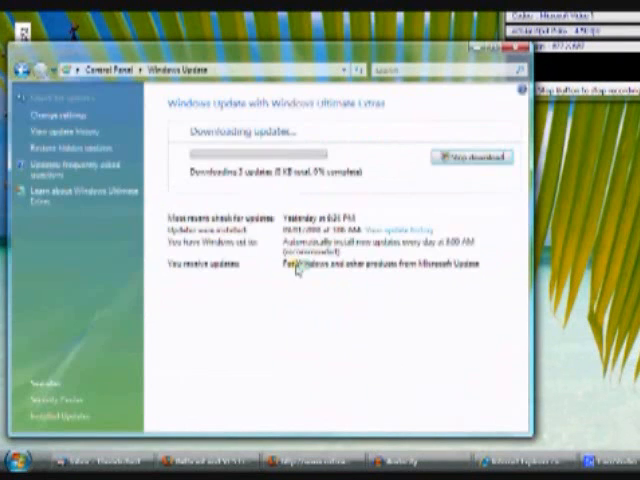